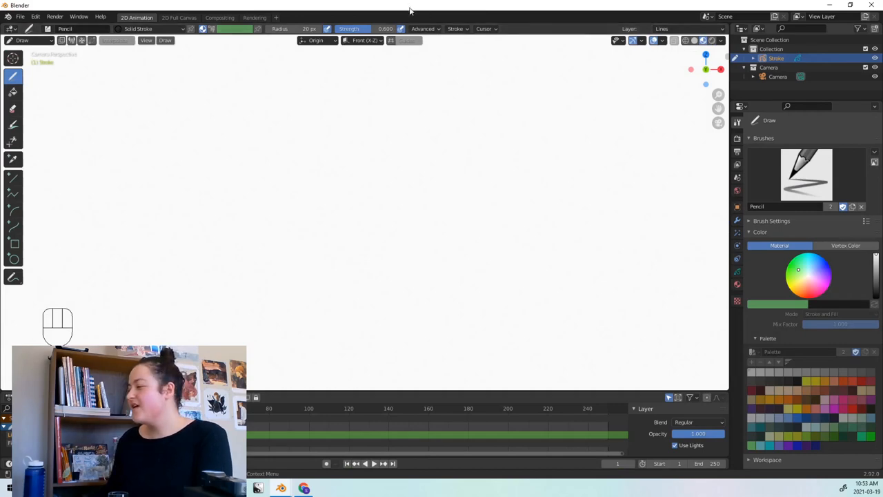
Load the Opium Poppy .blend file with the finished line-and-fill drawing
click(102, 168)
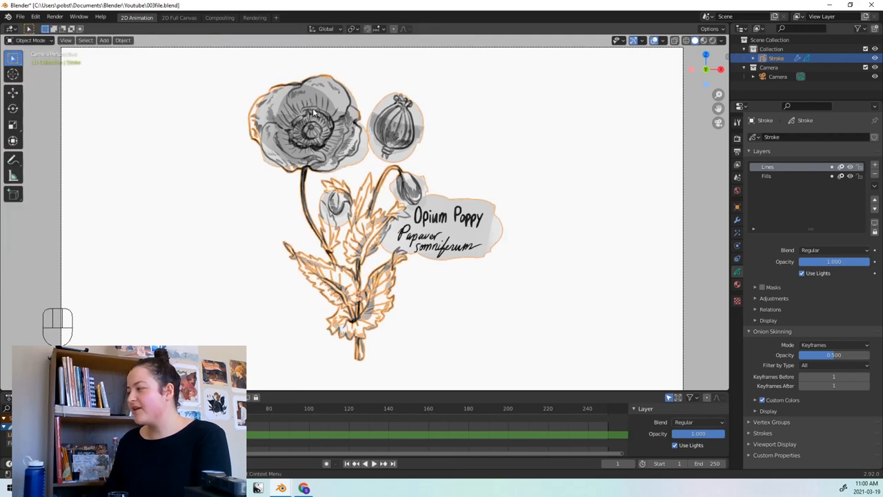
mouse_move(468, 215)
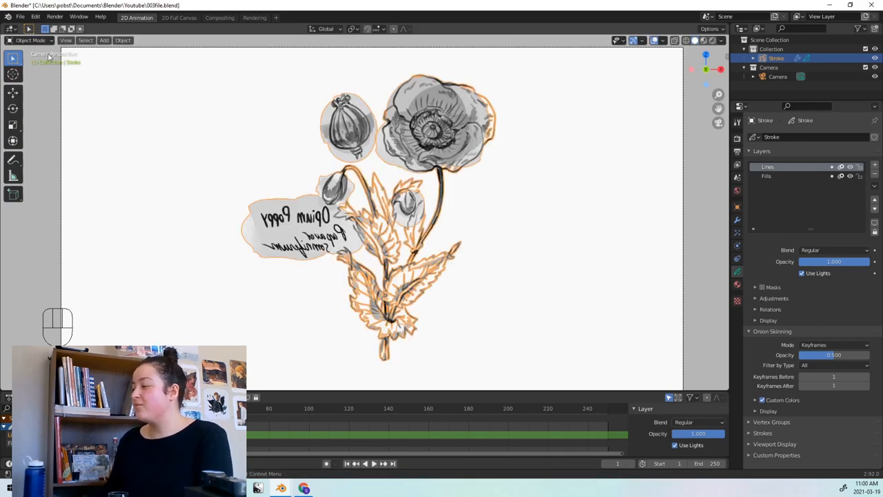
Switch to Edit Mode and rotate the seed pod strokes near the top of the drawing
click(31, 39)
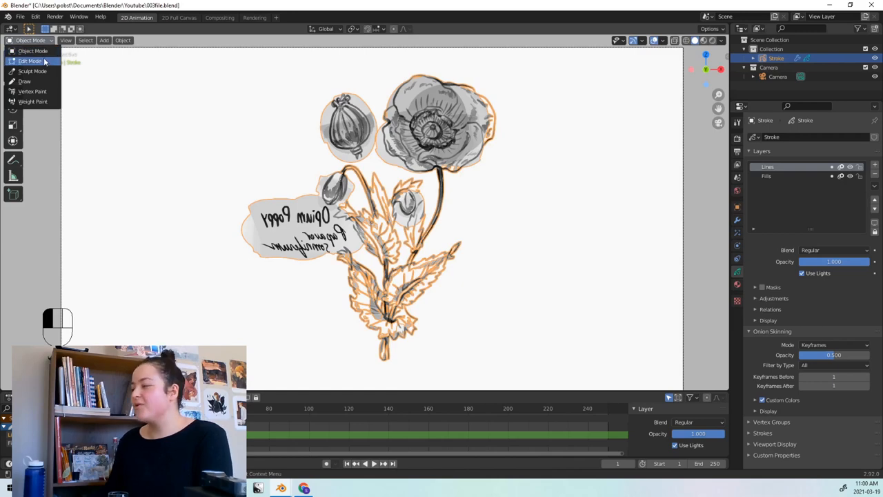
click(33, 61)
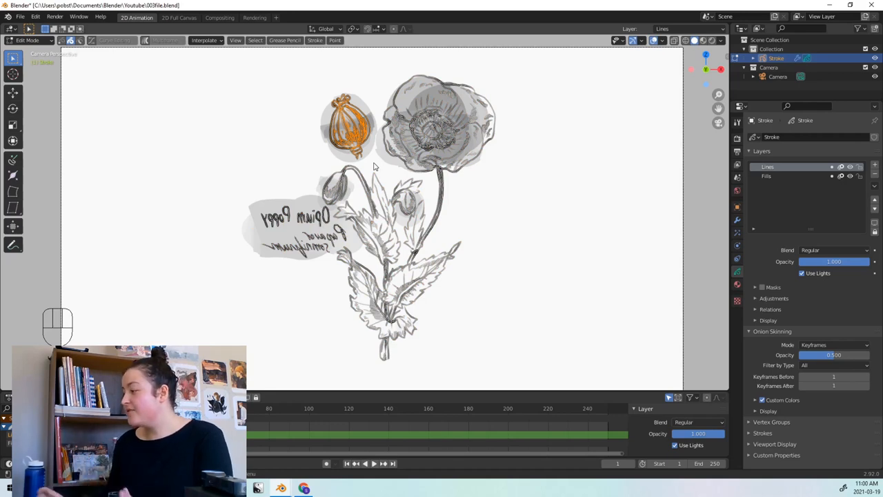
key(r)
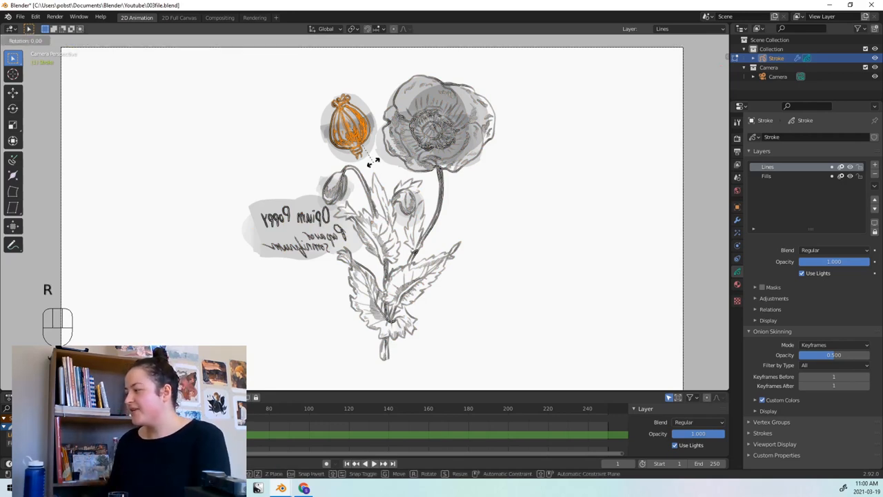
key(z)
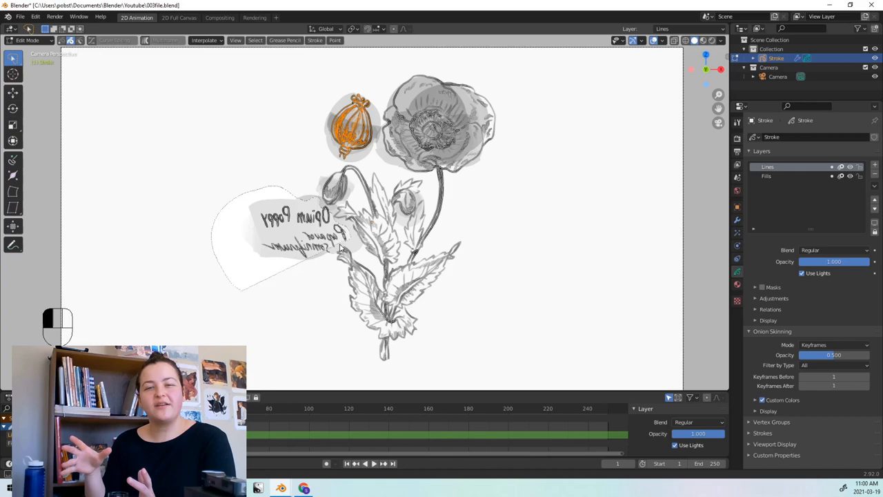
key(r)
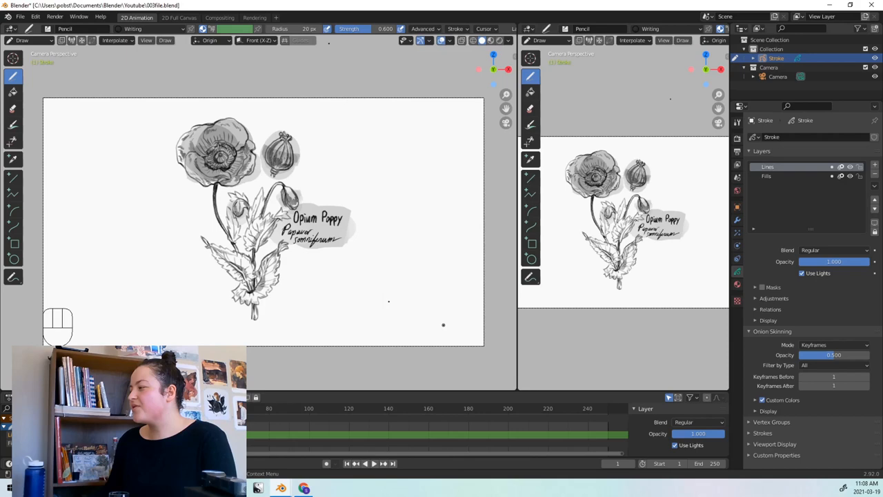
mouse_move(324, 267)
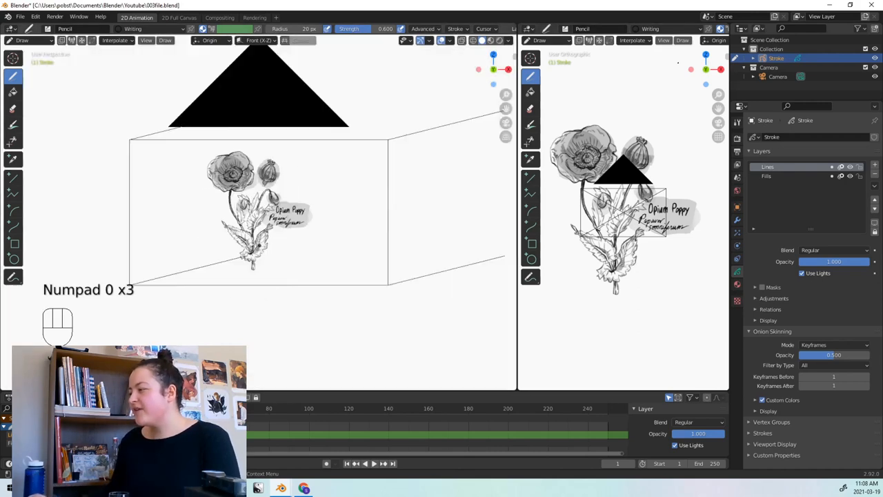
key(KP_0)
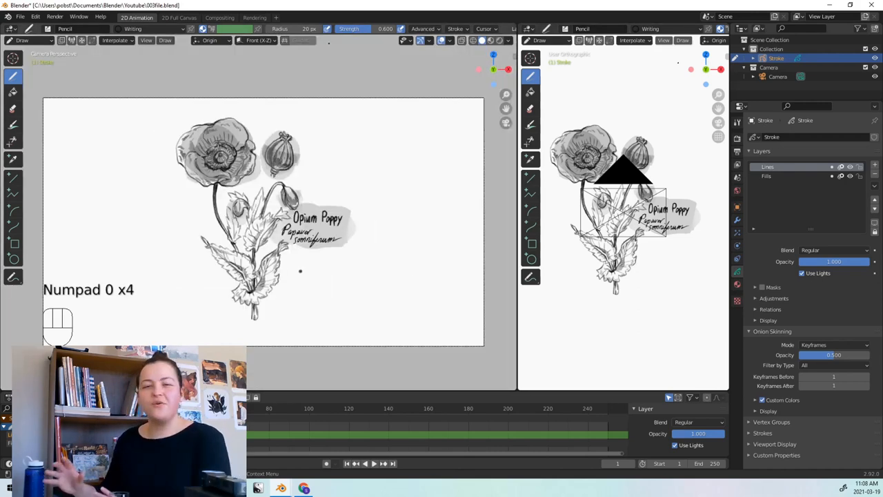
key(KP_0)
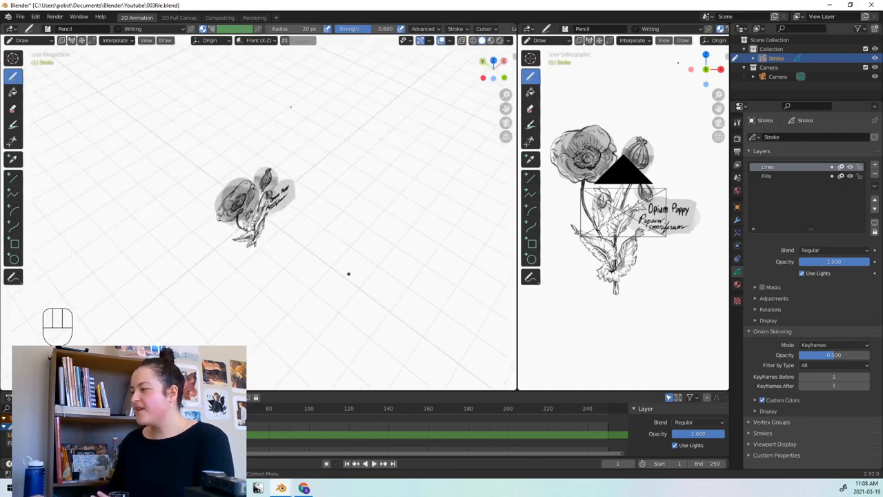
key(KP_0)
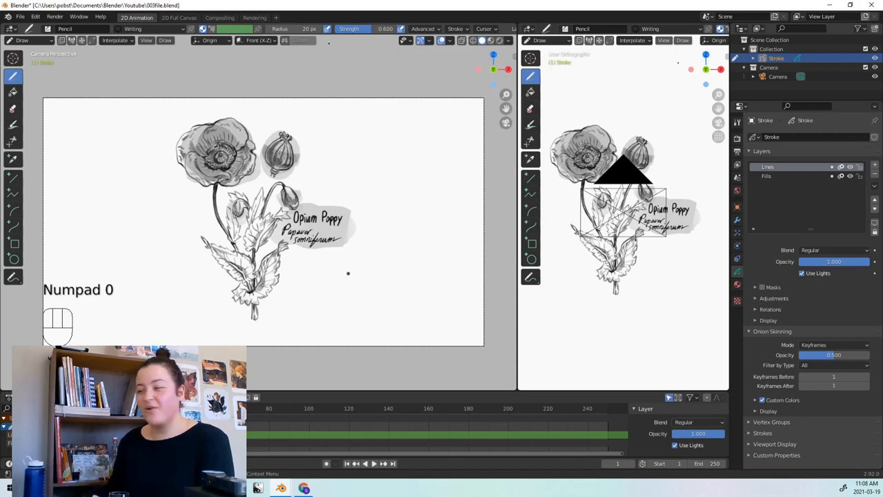
key(KP_0)
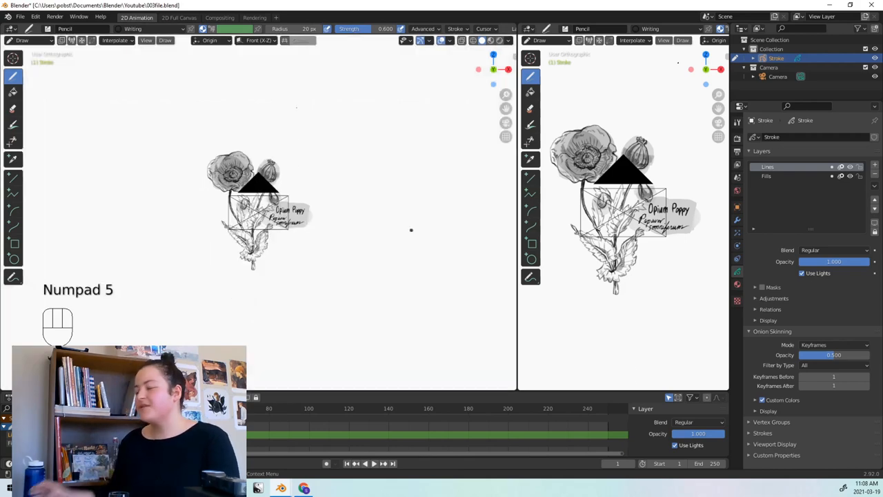
key(KP_5)
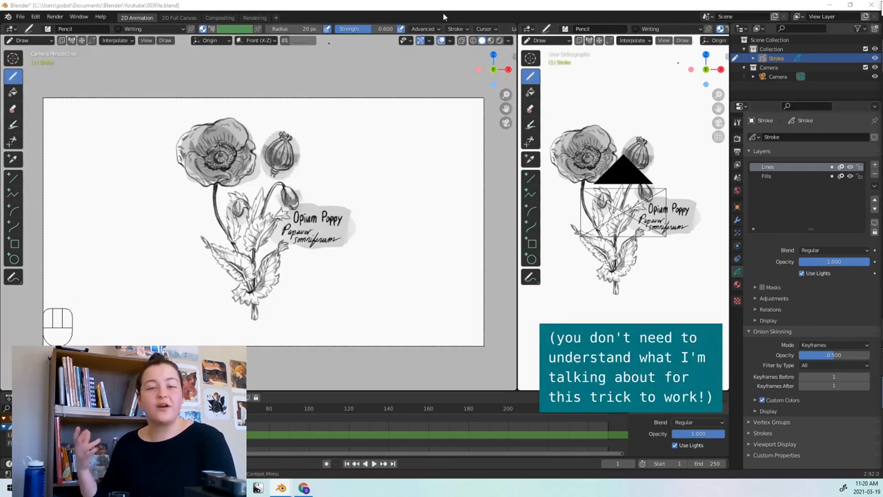
Switch to Object Mode and select the Camera in the Outliner to show its lens settings
click(17, 47)
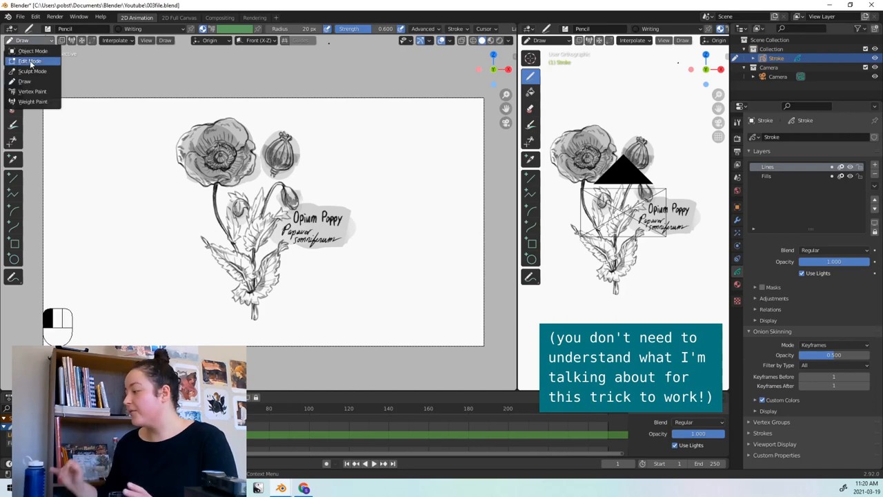
click(784, 77)
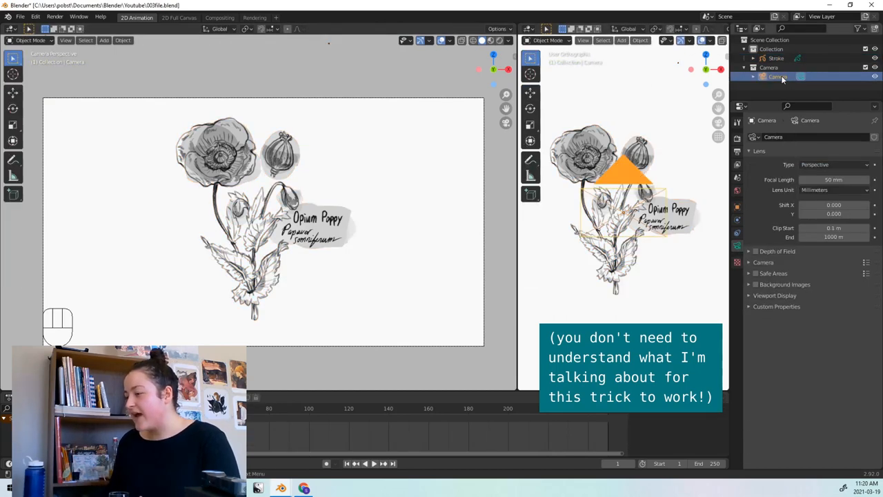
click(833, 164)
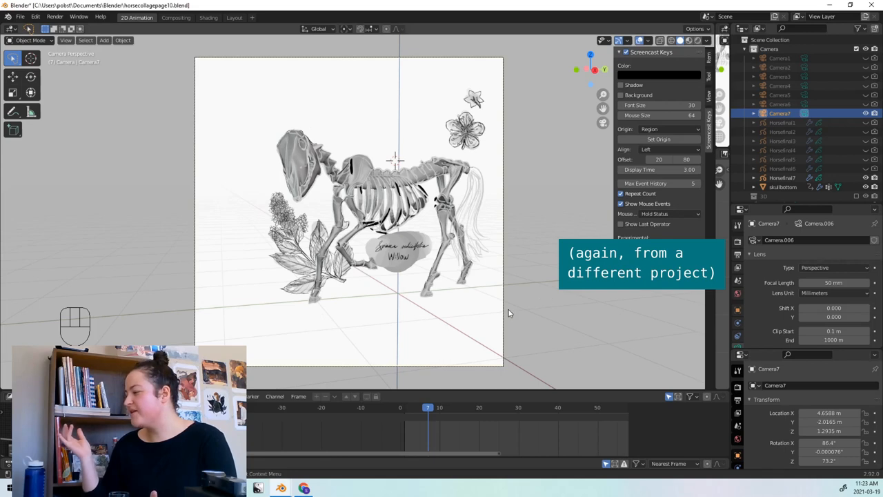
mouse_move(456, 316)
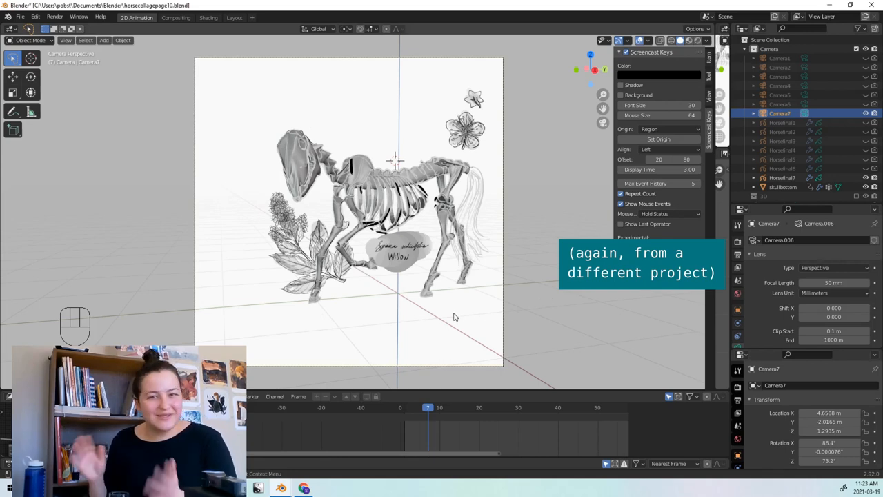
Toggle the horse skeleton view between perspective/orthographic and back into the camera view
key(KP_5)
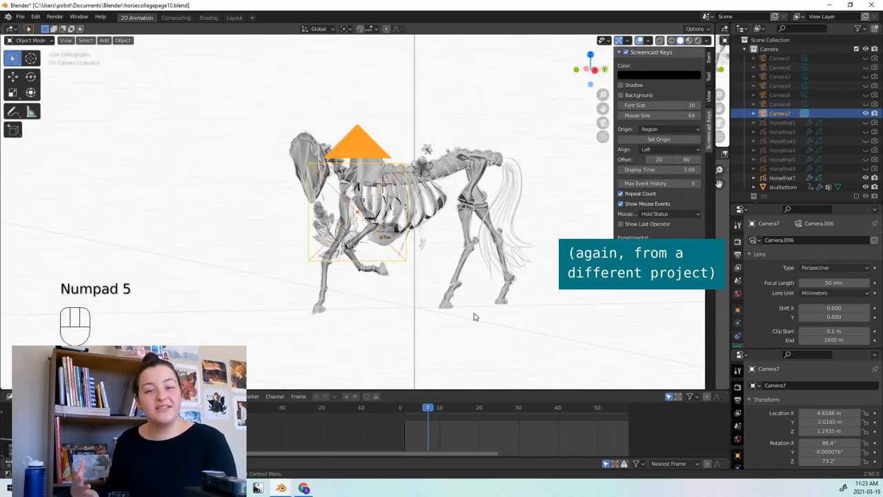
key(KP_5)
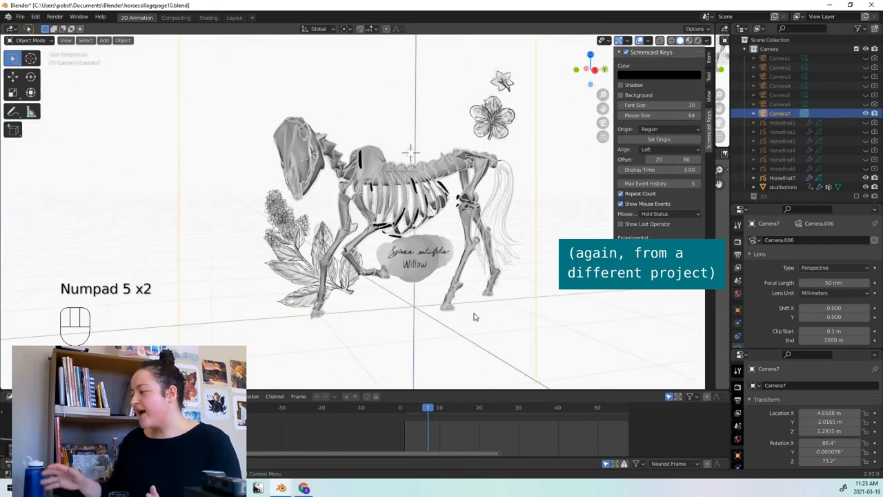
key(KP_0)
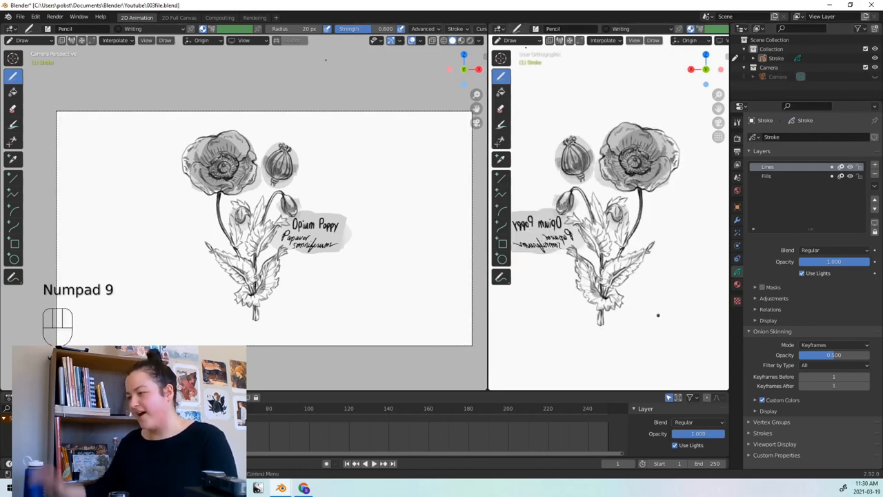
View the poppy drawing from the opposite side in the right viewport so it appears mirrored
key(Shift)
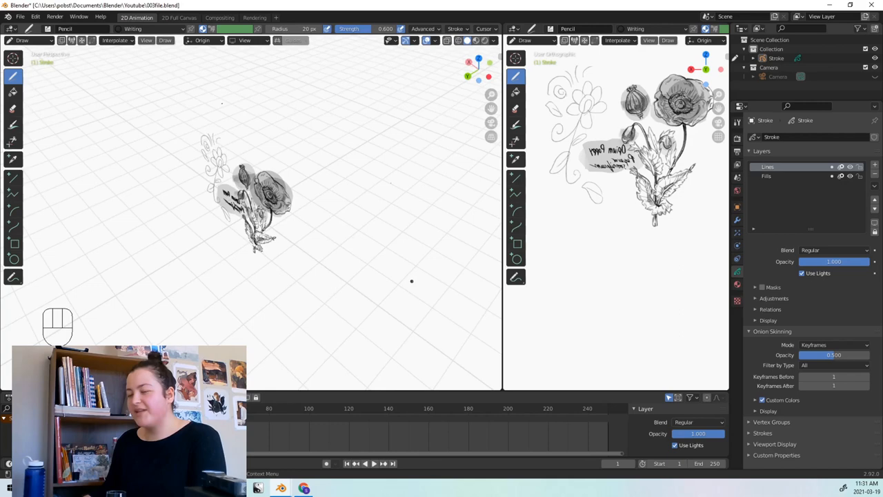
Box-select strokes, adjust the Drawing Plane, and load the Wild Cherry .blend file
key(b)
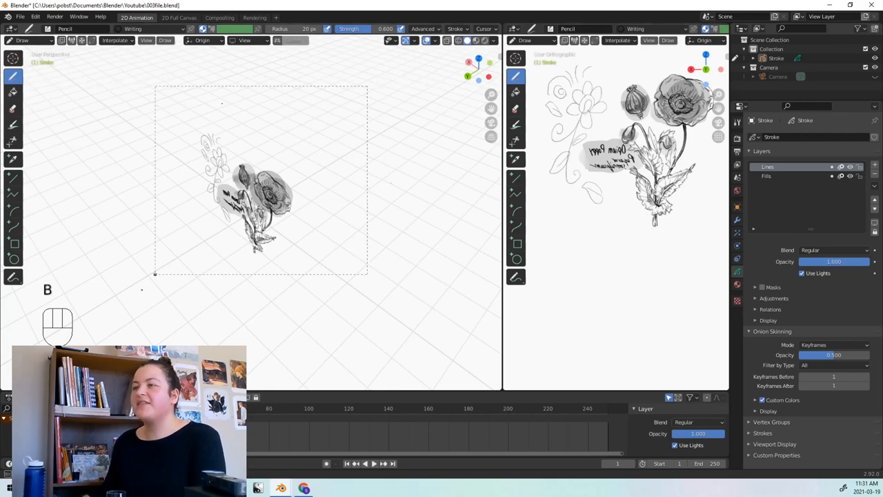
click(246, 40)
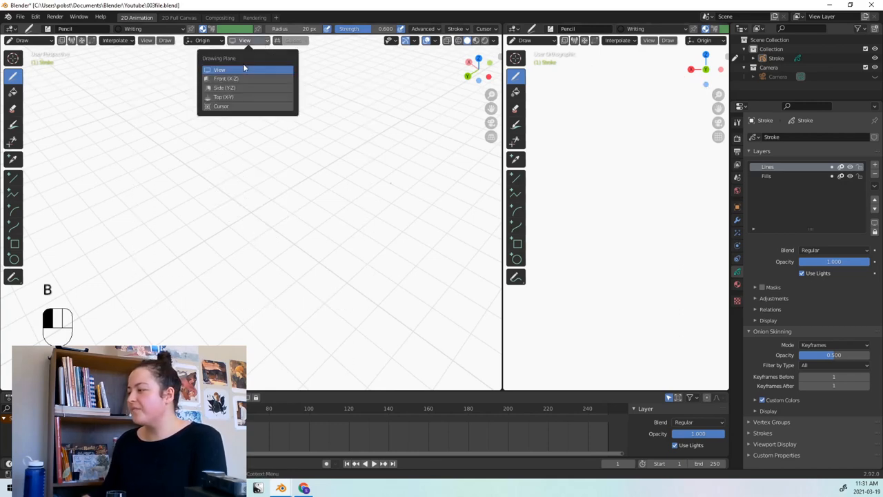
click(222, 69)
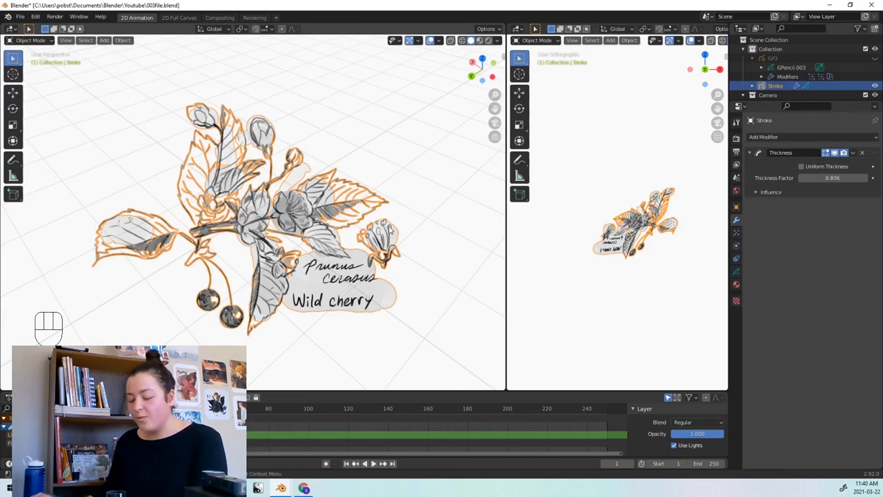
key(r)
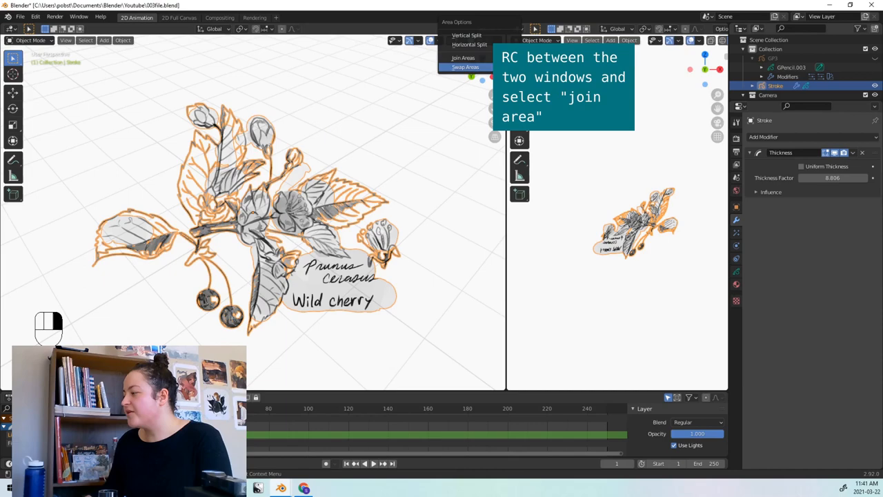
Use the Area Options on the viewport border to frame the whole cherry drawing in the right view
click(465, 66)
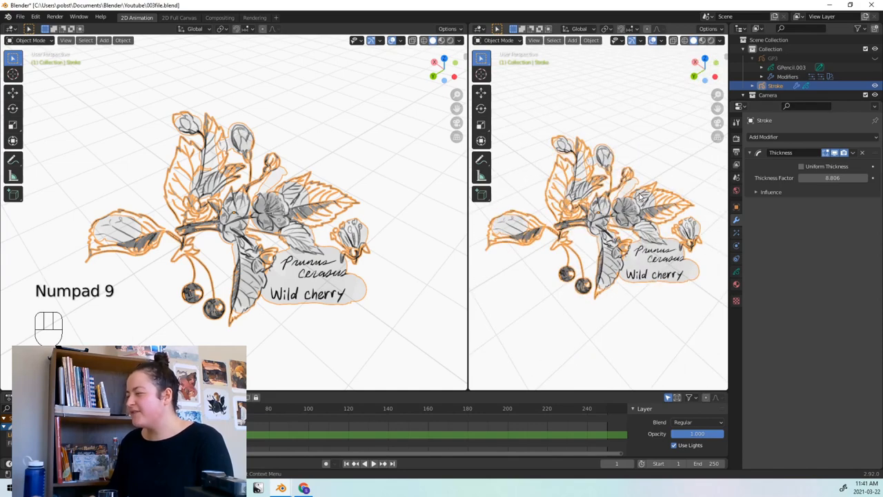
Orbit the right view with Numpad 9 to behind the cherry drawing, then level it with Numpad 8/2
key(KP_9)
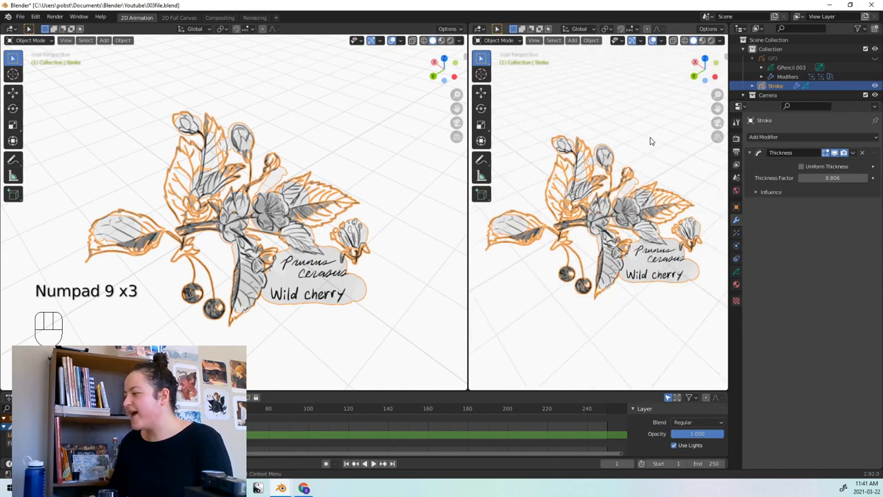
key(KP_9)
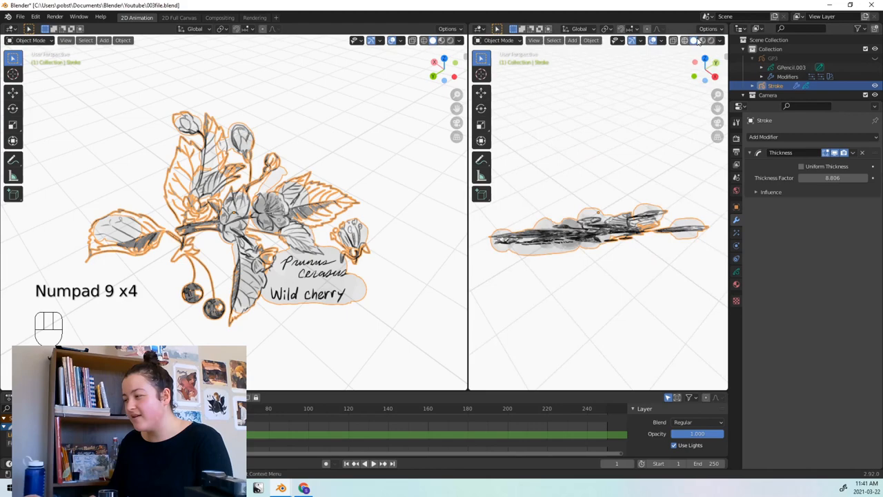
key(KP_9)
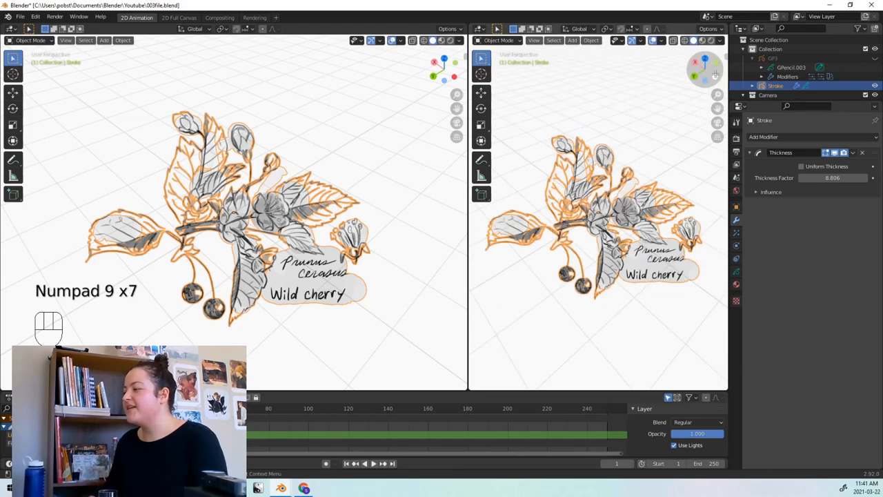
key(KP_9)
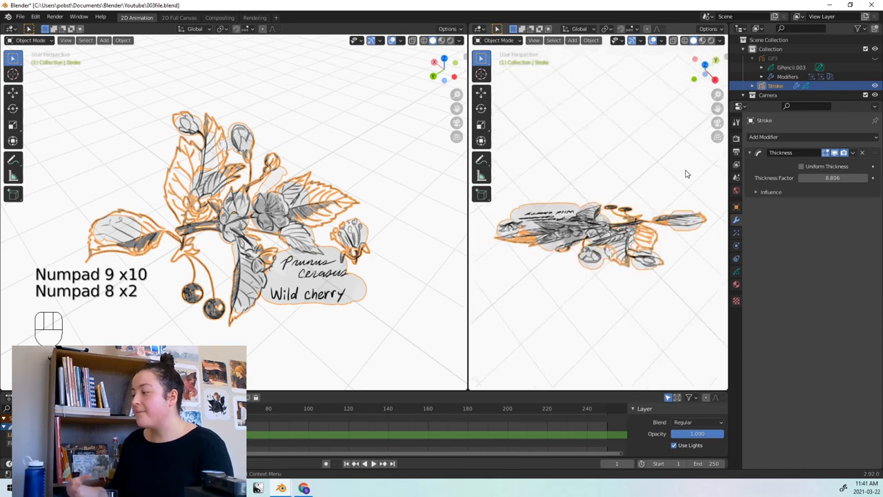
key(KP_8)
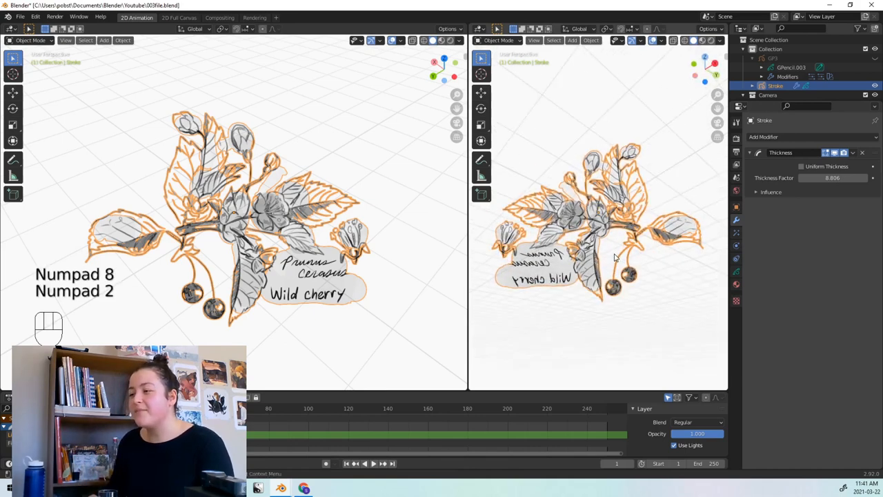
key(KP_2)
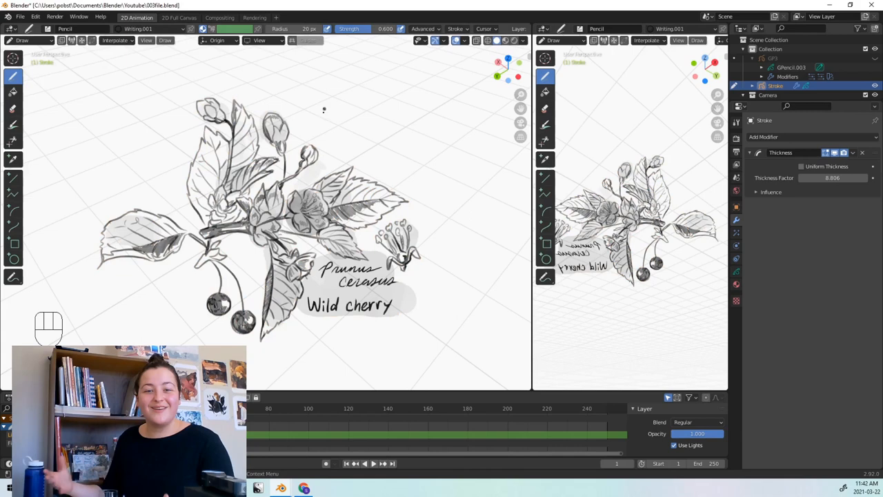
Load the Hat Mouse .blend file into the split two-viewport layout
drag(324, 110, 400, 138)
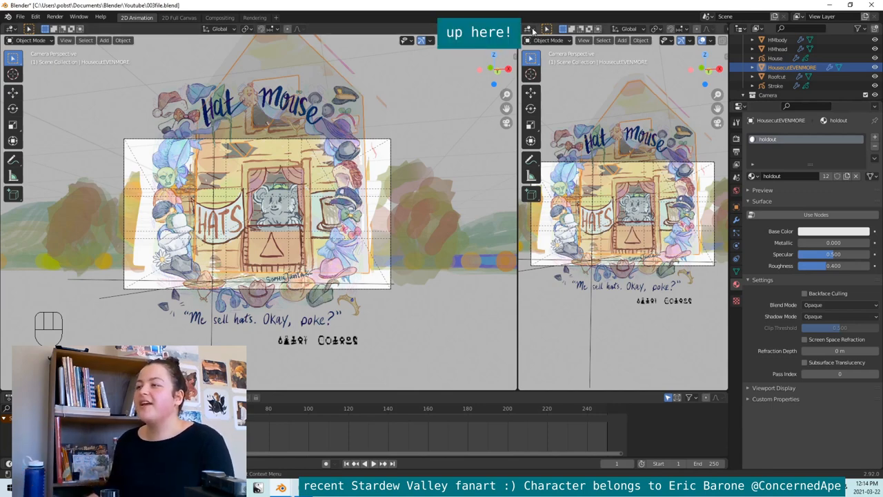
Set the right area to an Image Editor displaying the Render Result
click(530, 29)
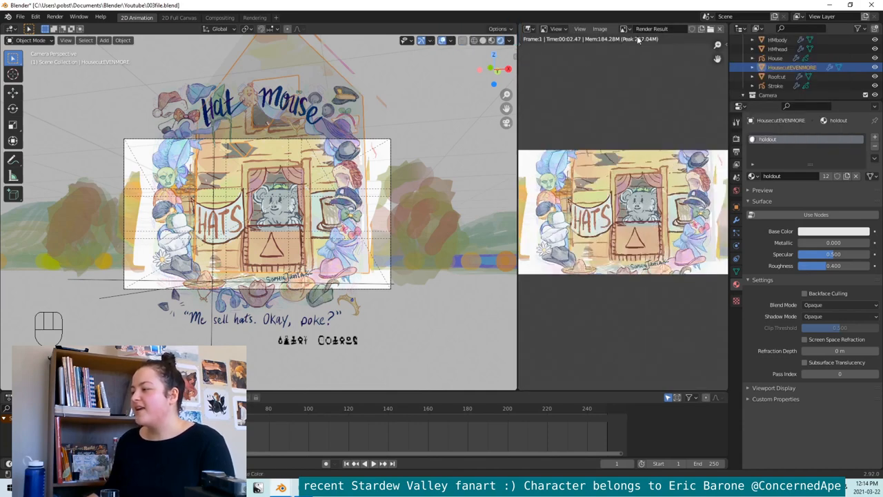
click(649, 27)
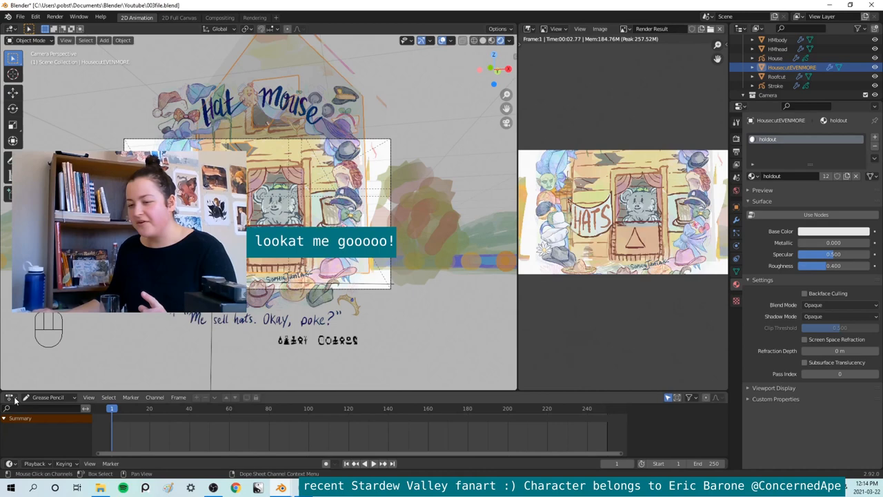
Change the bottom area's editor type to the Compositor with Use Nodes enabled
click(11, 397)
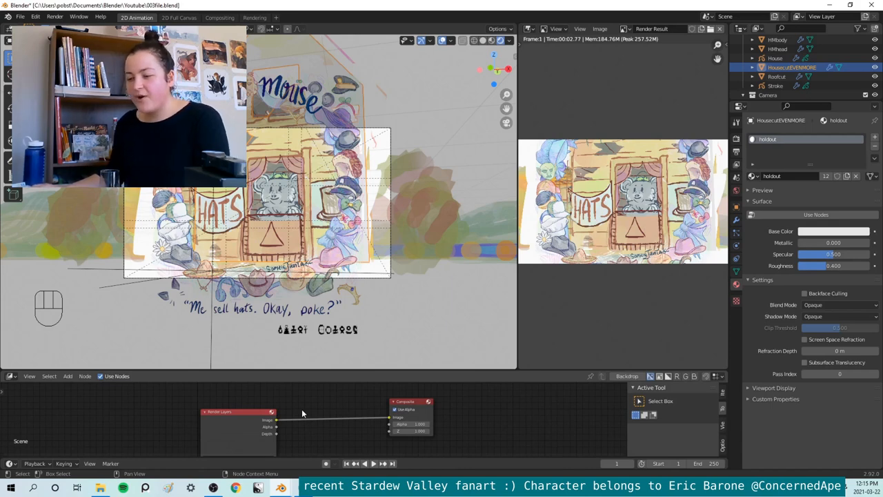
Add a Flip node (searched as 'flip') onto the link between Render Layers and Composite
key(shift+a)
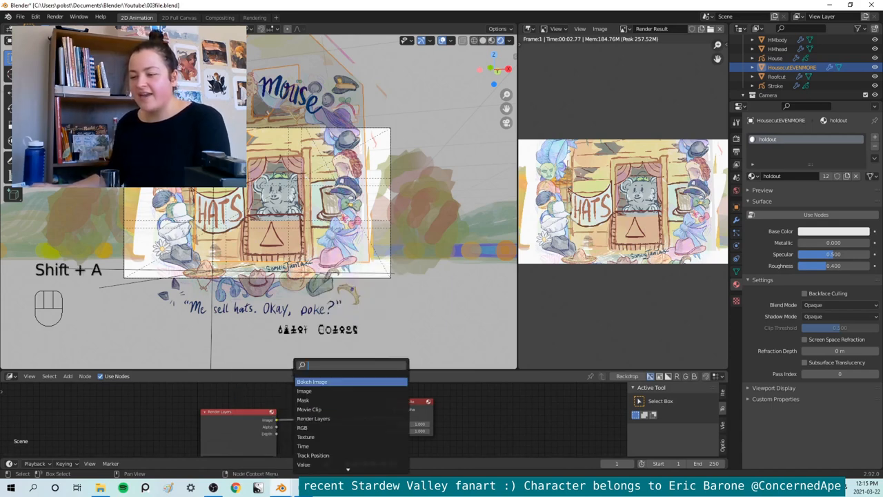
text(flip)
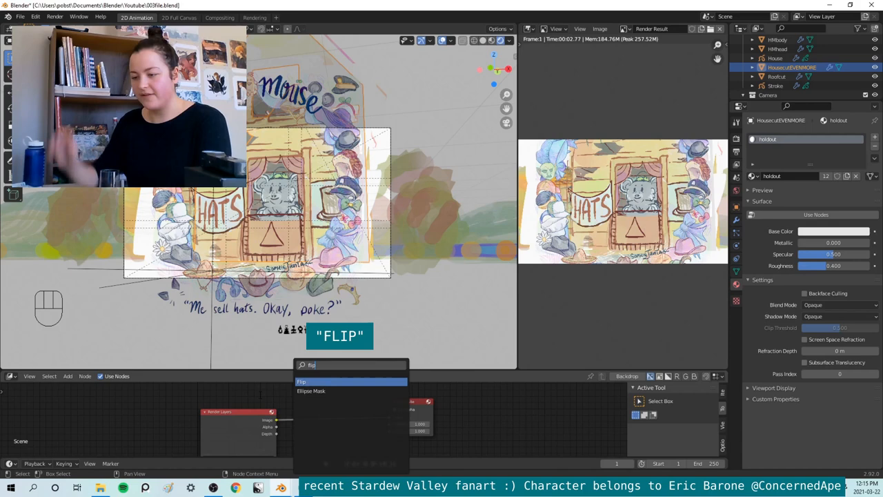
mouse_move(326, 381)
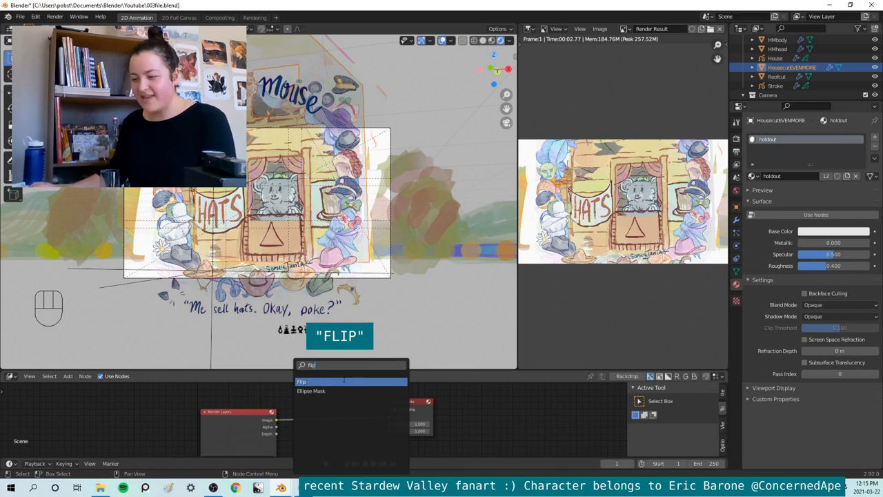
click(301, 381)
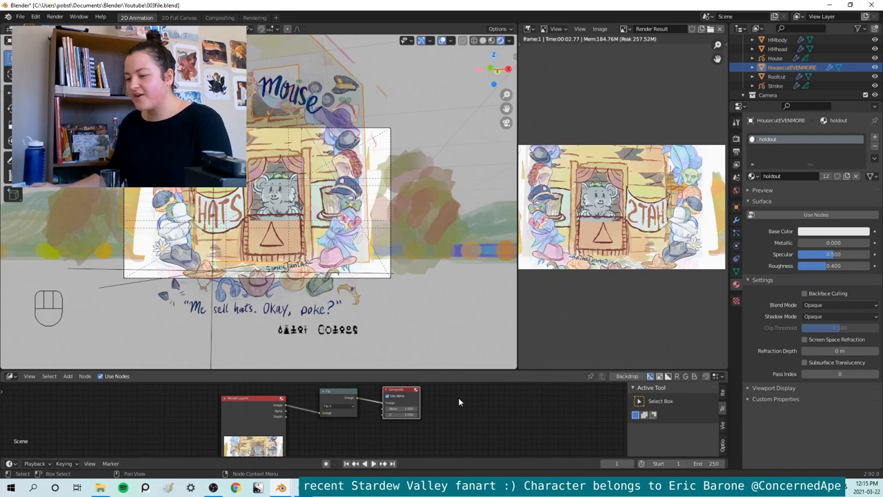
Toggle the Flip node's effect so the Hat Mouse render reads unmirrored again
key(shift+d)
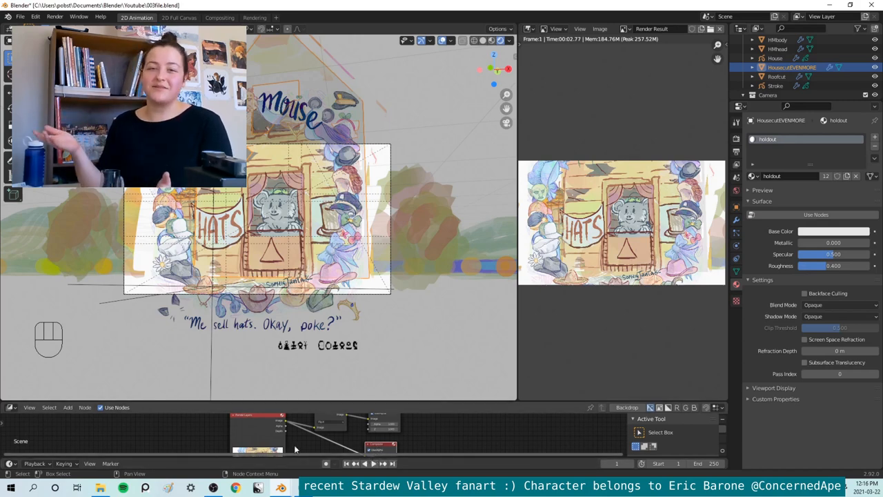
mouse_move(414, 425)
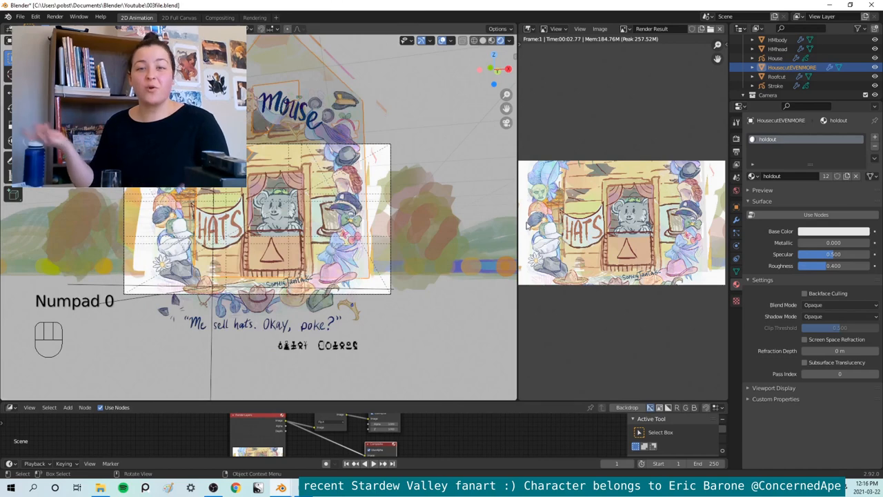
mouse_move(491, 257)
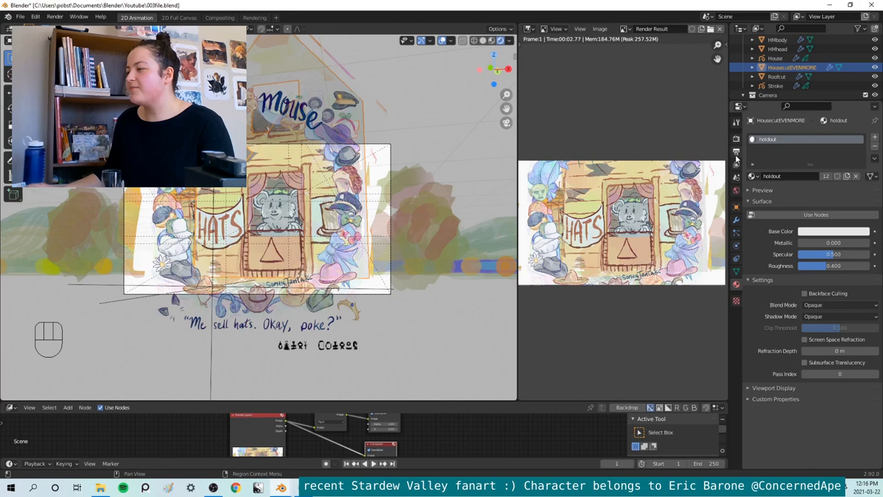
Confirm the 25% output resolution and re-render the current frame with F12
click(734, 151)
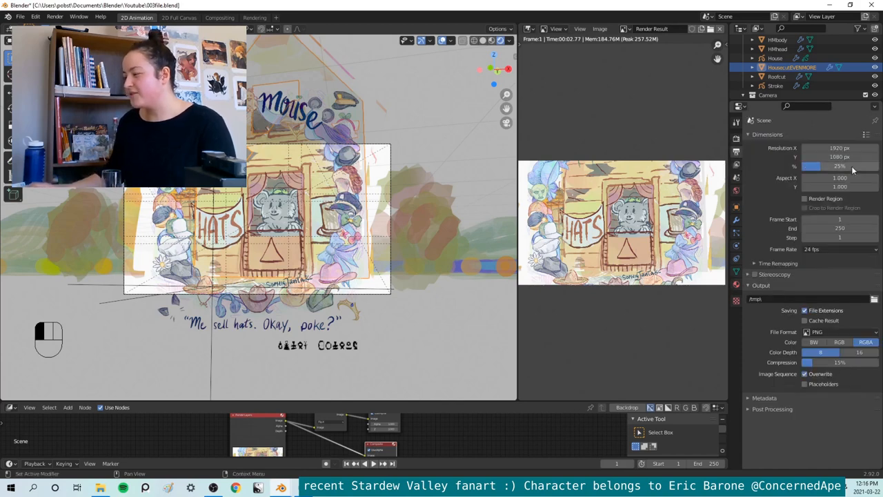
key(F12)
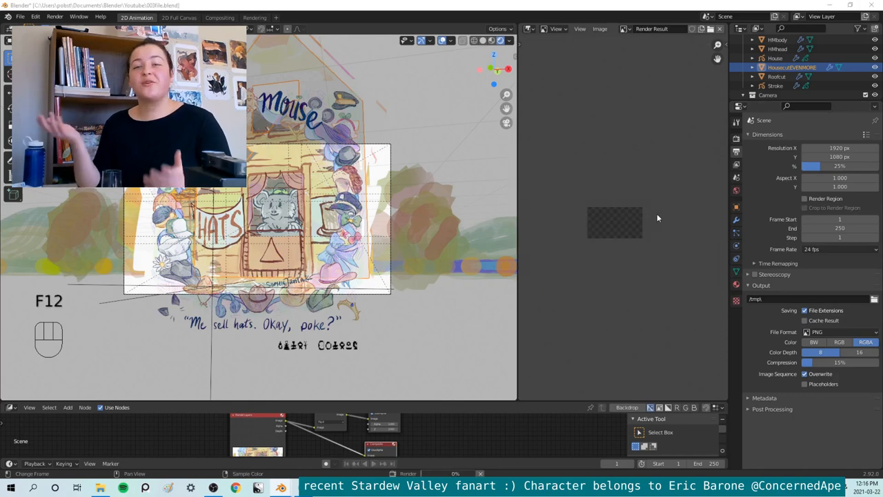
key(F12)
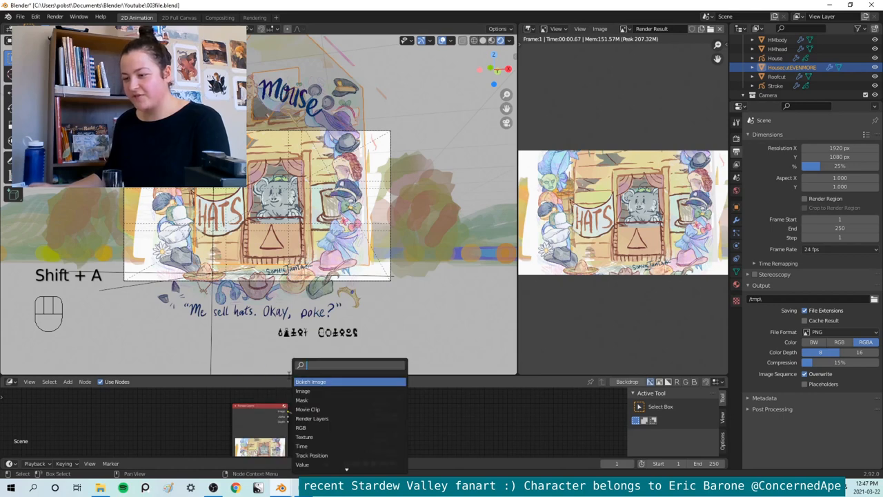
Add an RGB to BW node (searched as 'bw') to the compositor, left unconnected
text(bw)
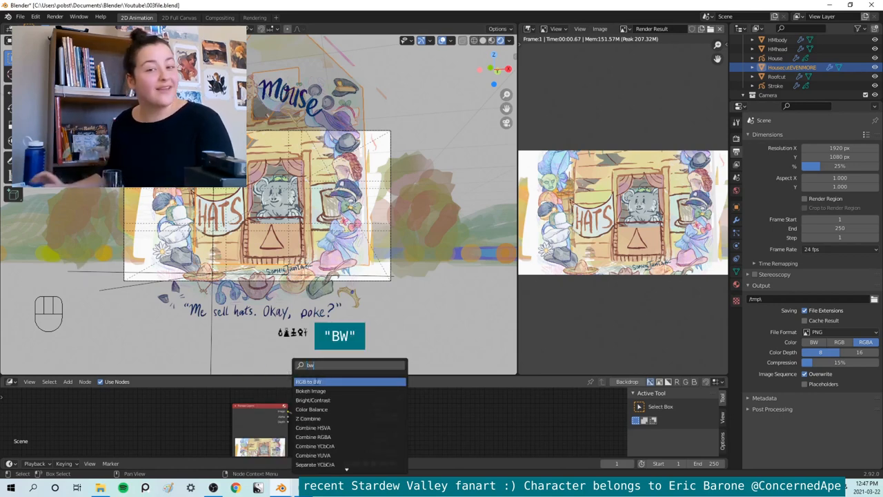
click(309, 381)
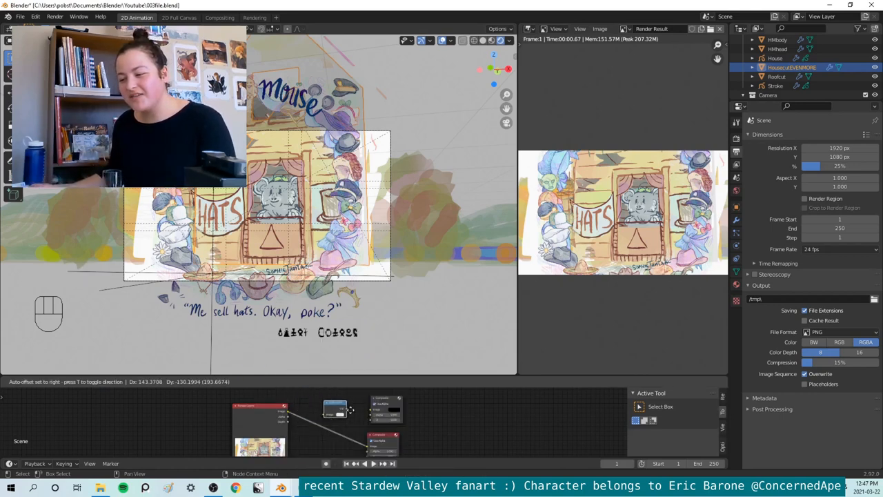